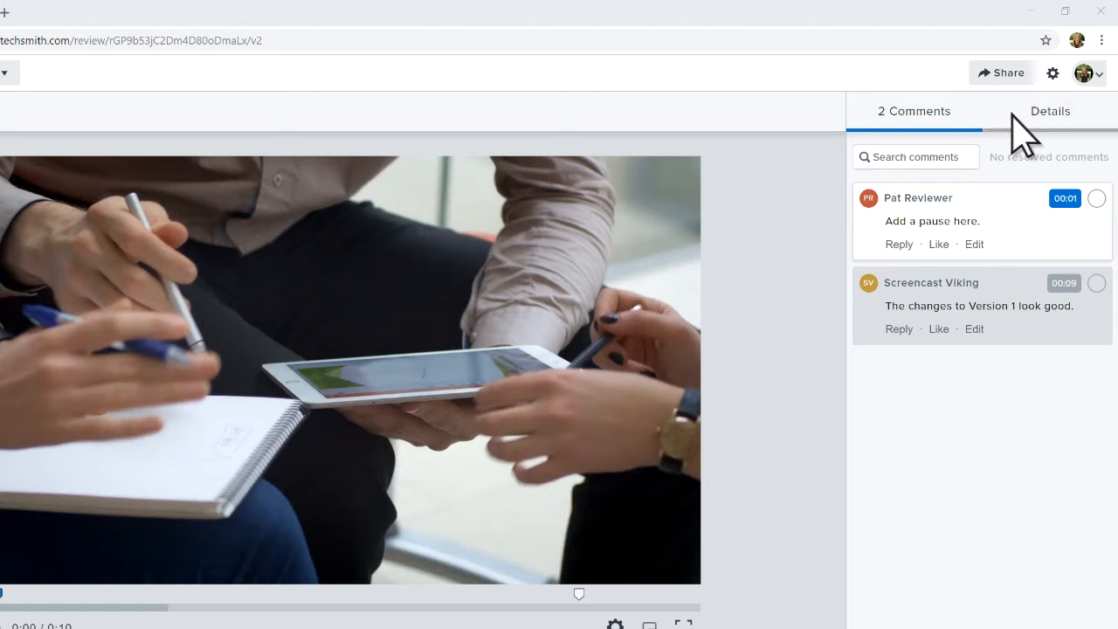
Step: Retitle the video 'How to Create a Training Video' from the Details view and save it
click(1048, 112)
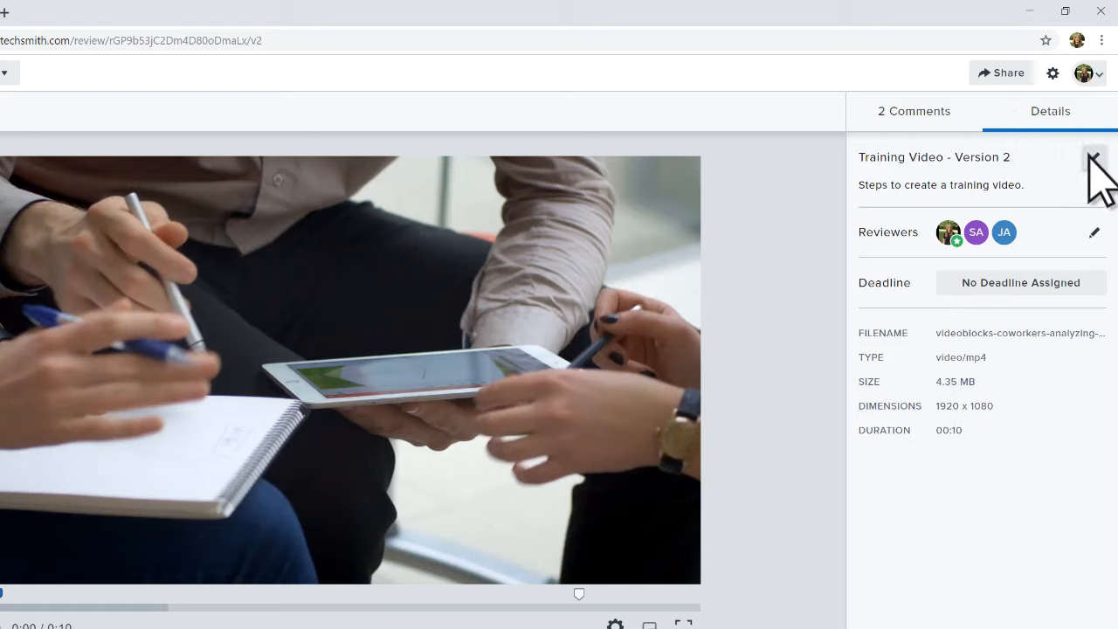
click(1093, 157)
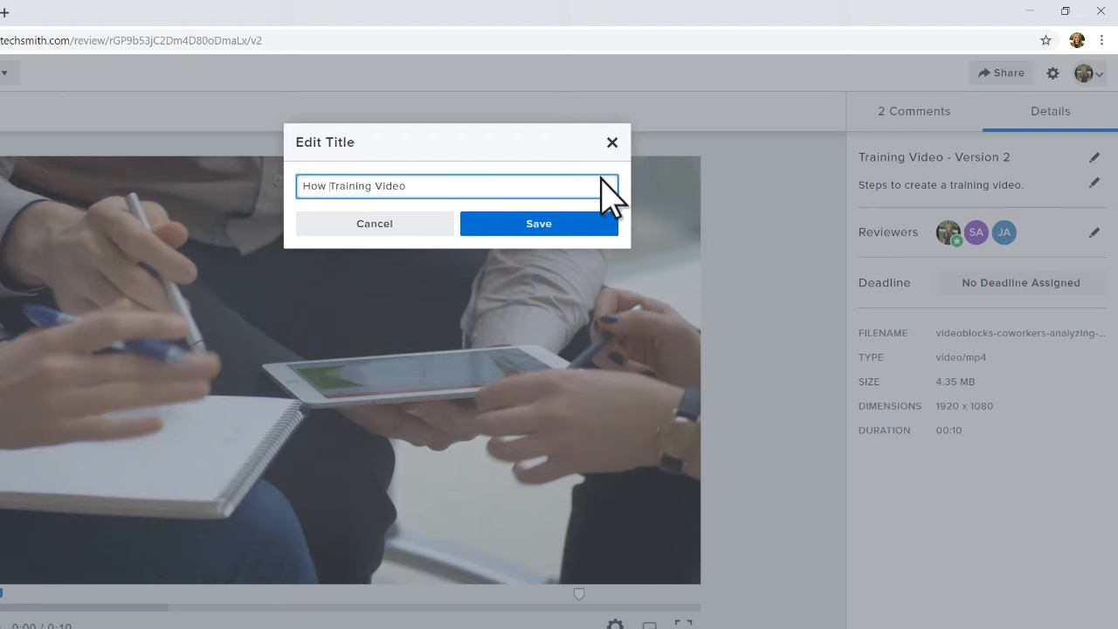
click(538, 223)
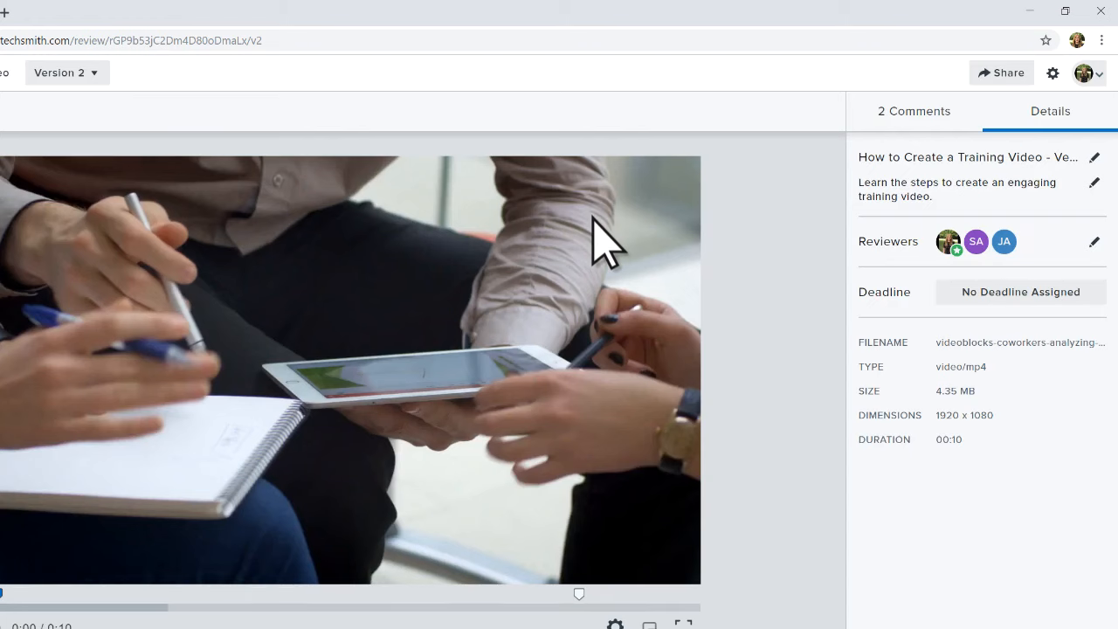
Step: Set the review deadline to 7/12/2019, email reviewers about it, and switch to Version 1
click(1020, 292)
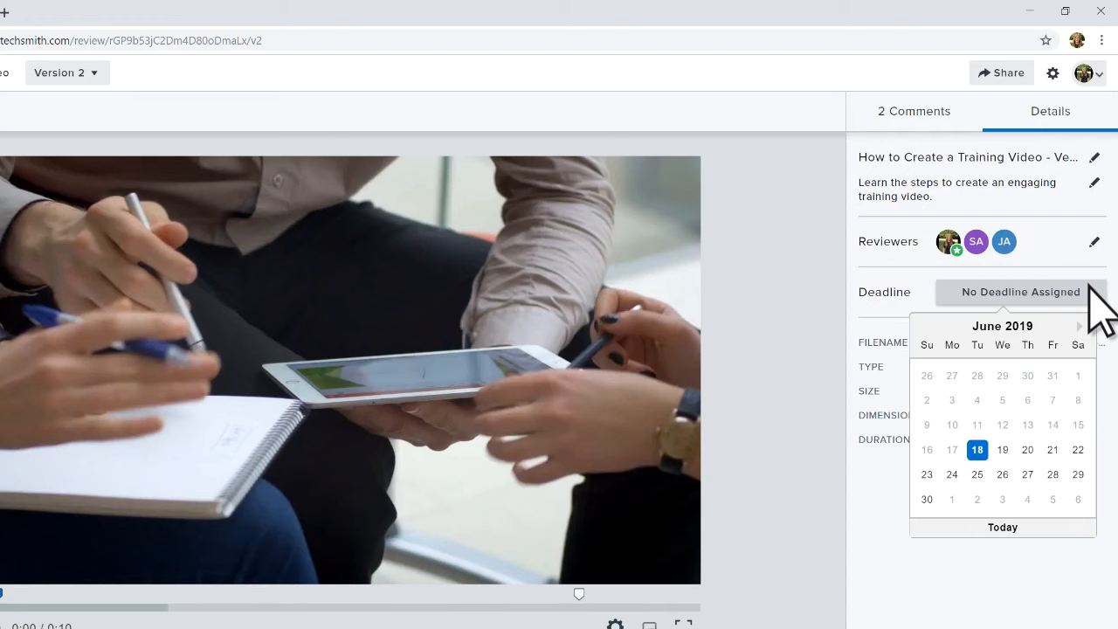
click(1082, 327)
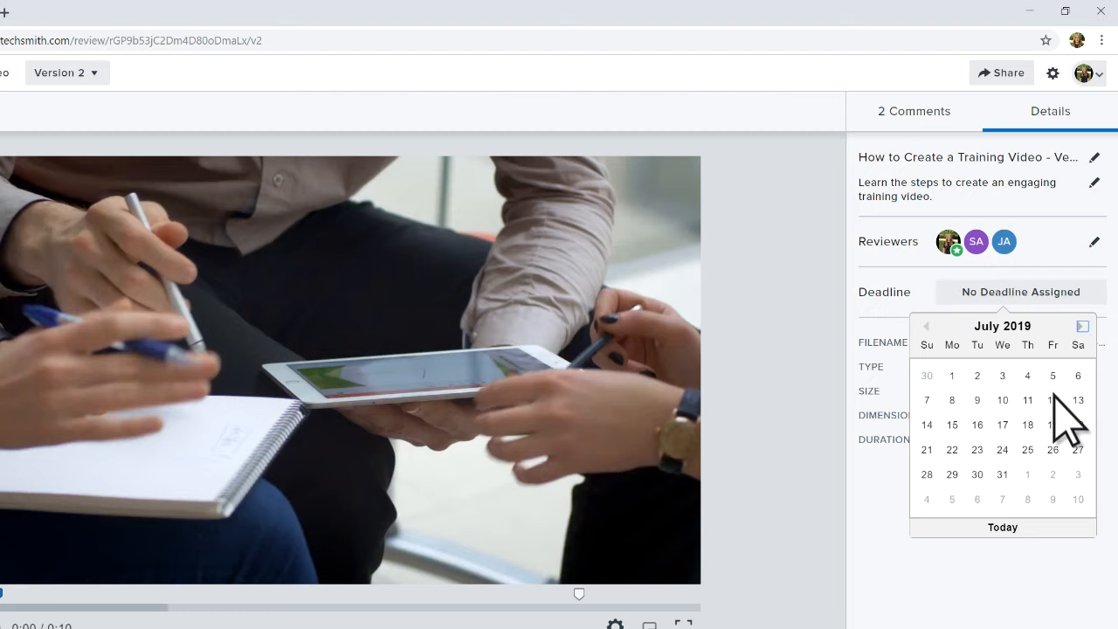
click(1052, 400)
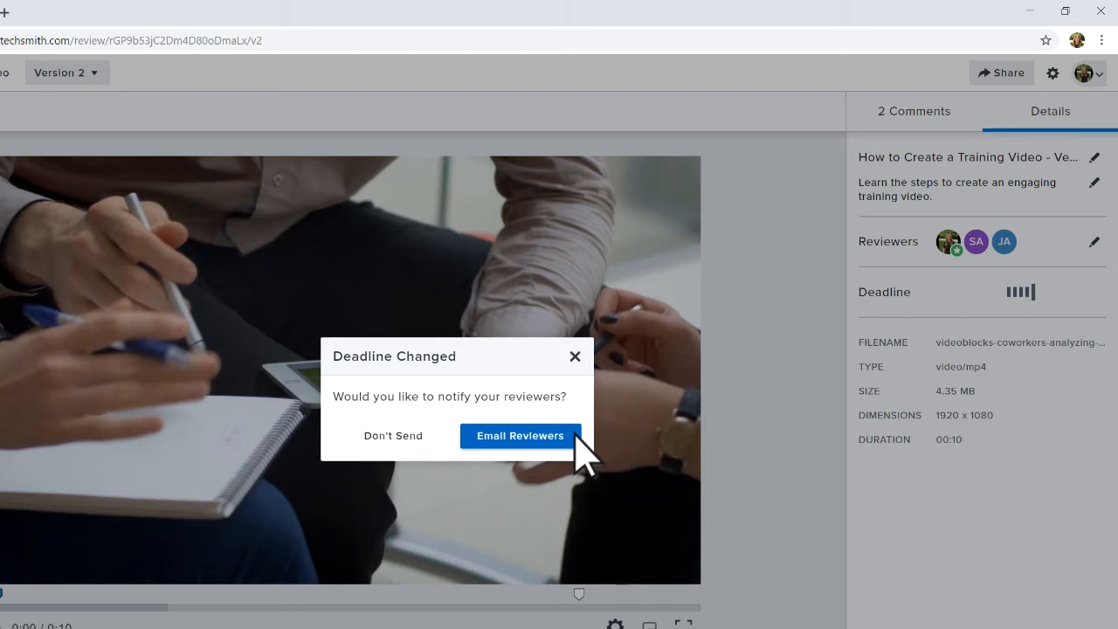
click(520, 437)
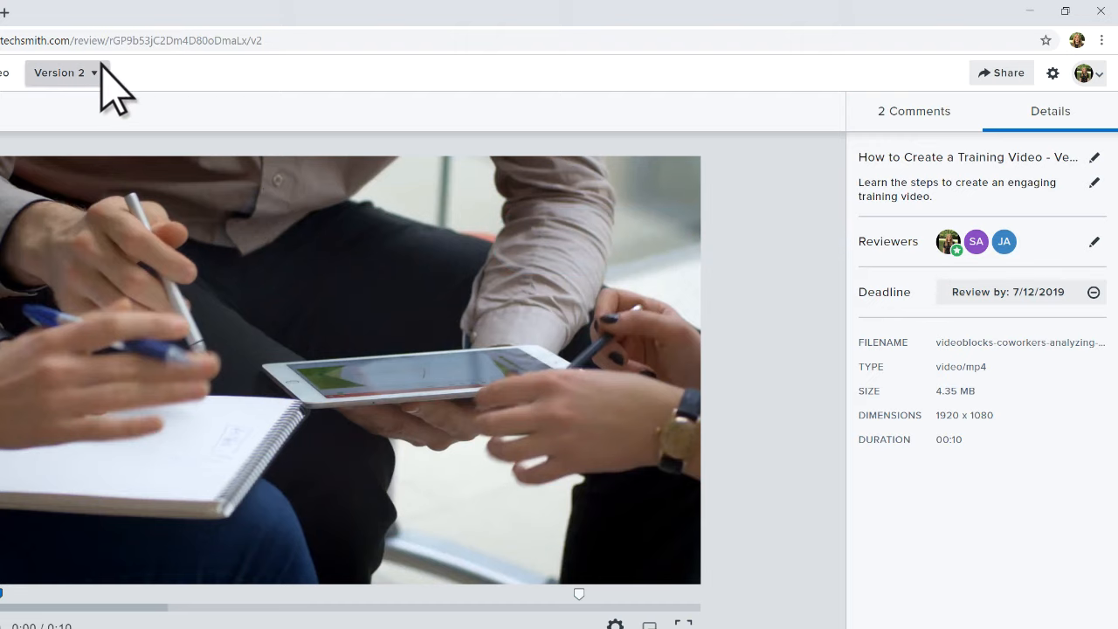
click(61, 73)
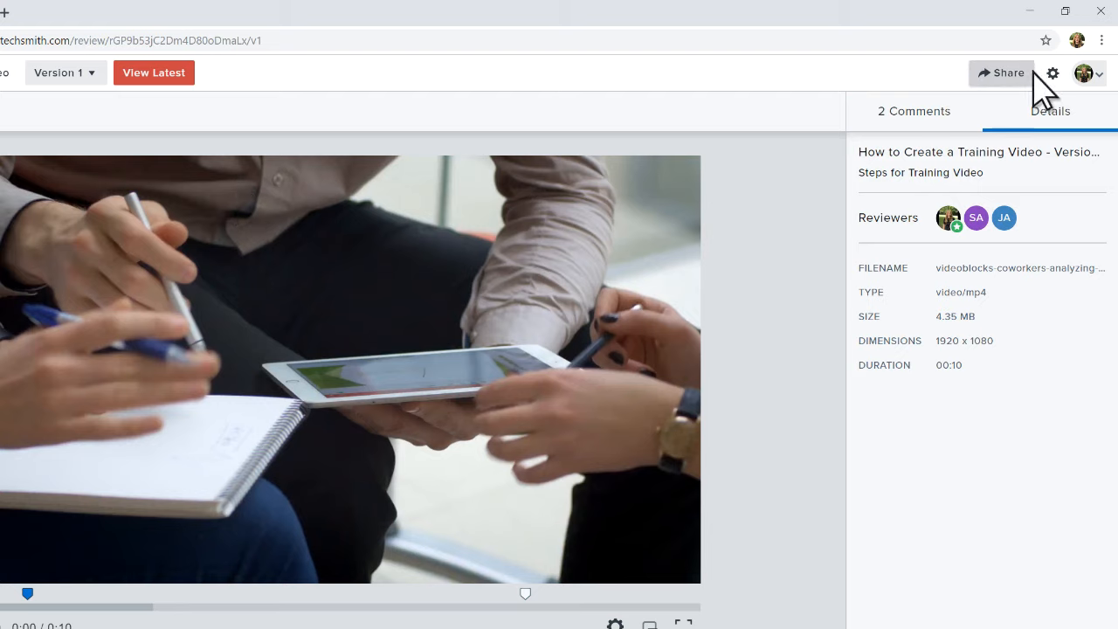
Step: In the sharing settings, try 'Anyone with the link' and leave access as 'Only added reviewers'
click(1001, 74)
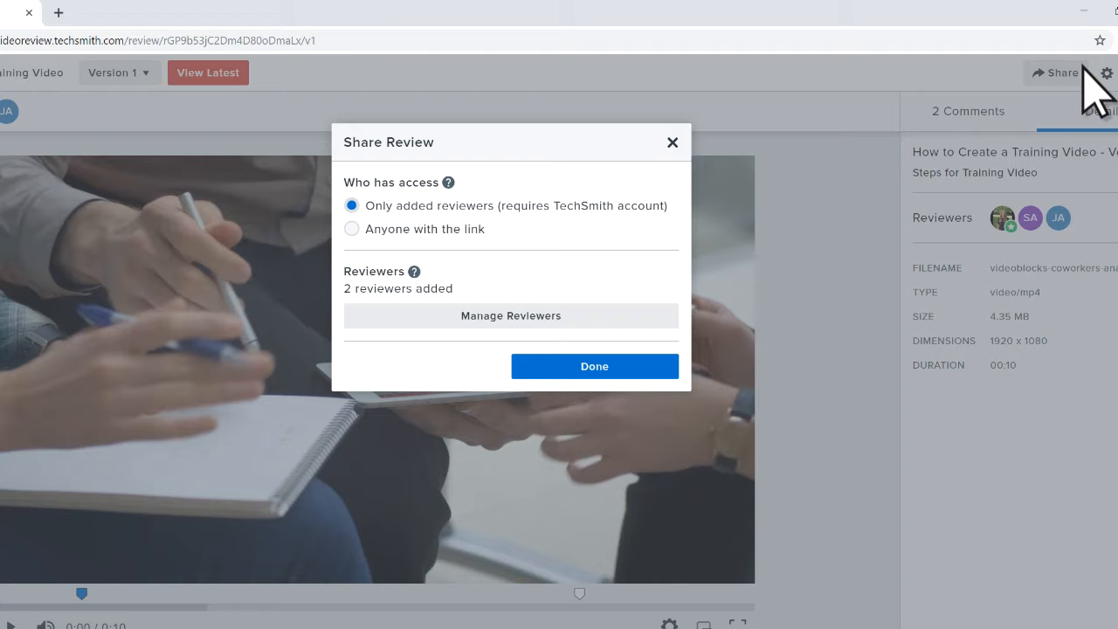
mouse_move(510, 270)
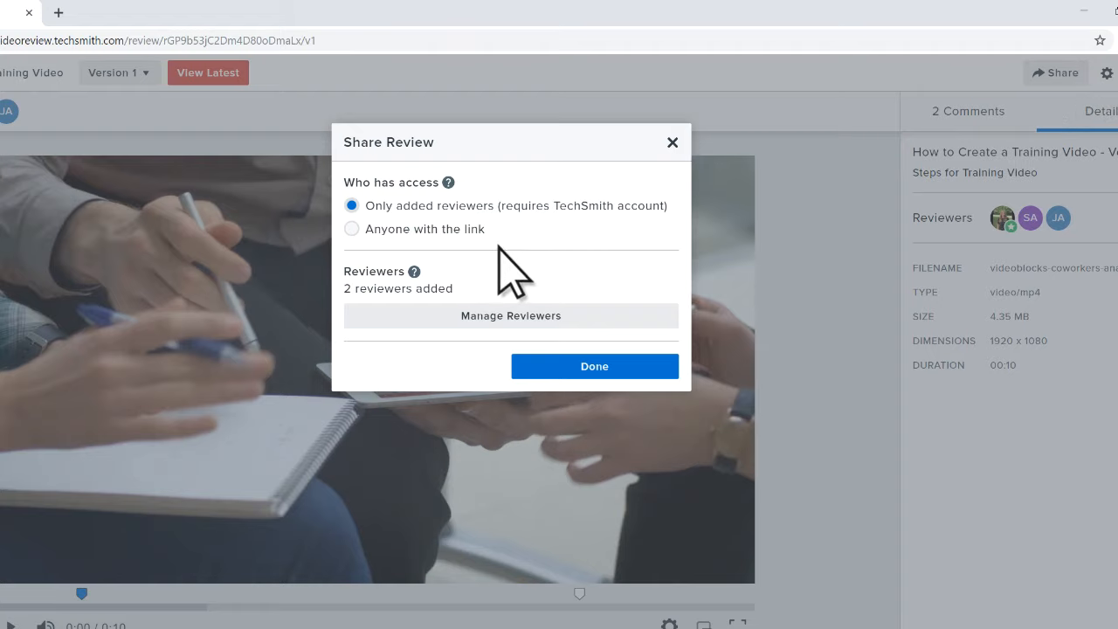
click(352, 228)
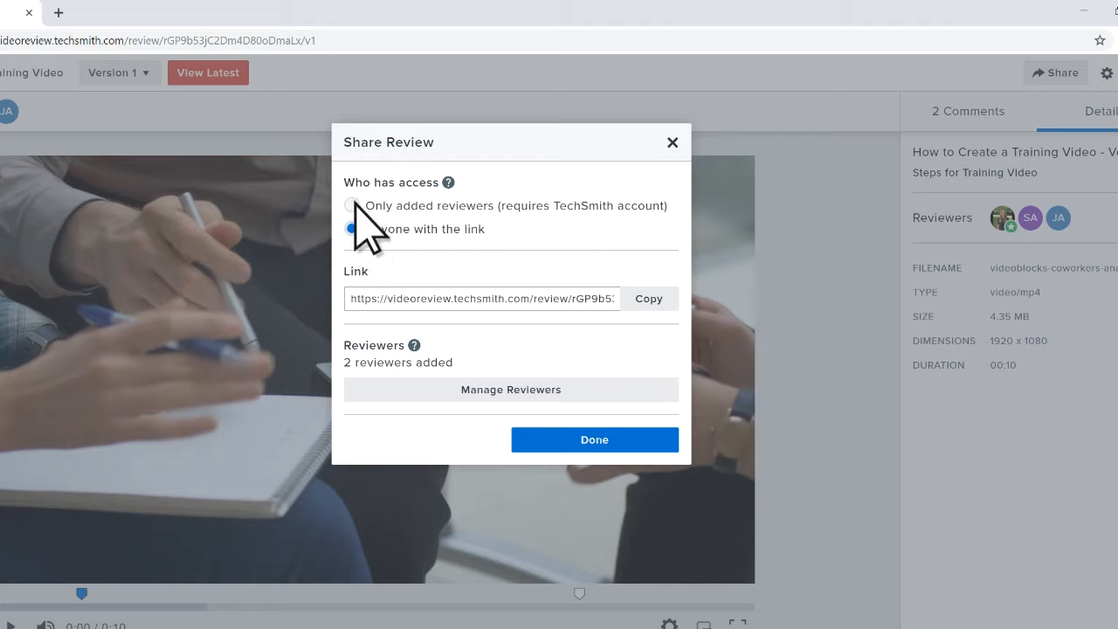
click(353, 206)
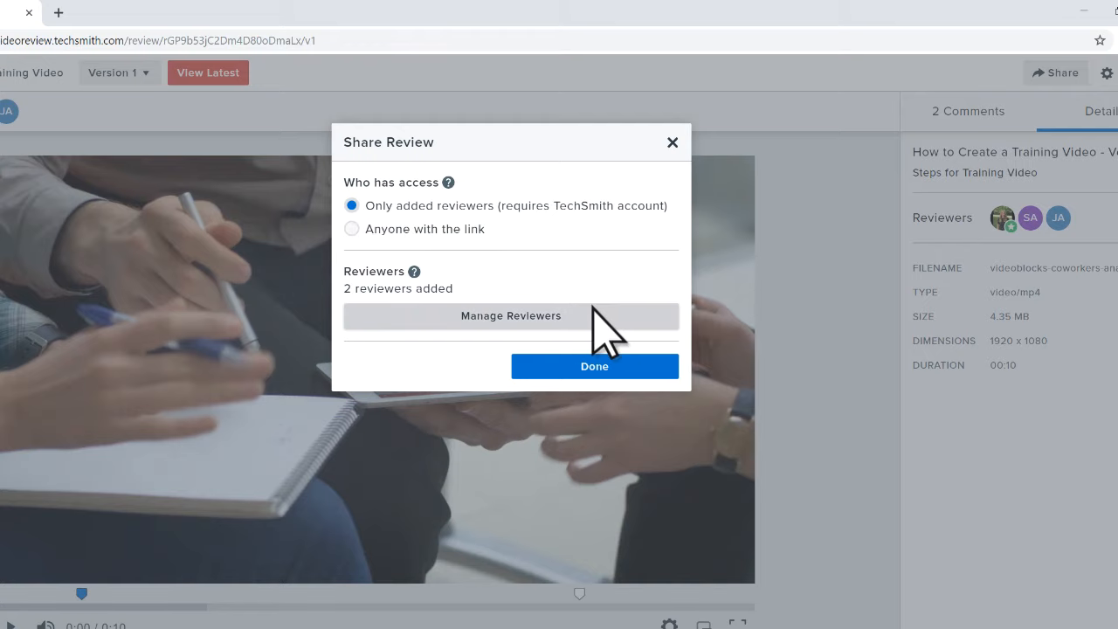
Step: Add 'screencastviking' as a reviewer, remove the first original reviewer, and save and notify
click(510, 314)
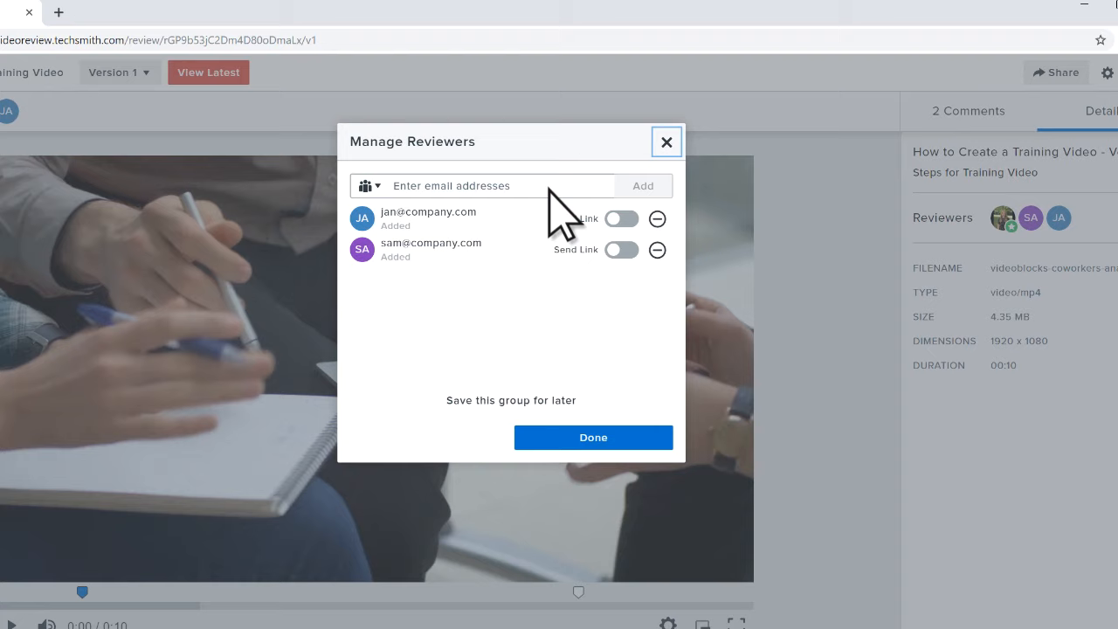
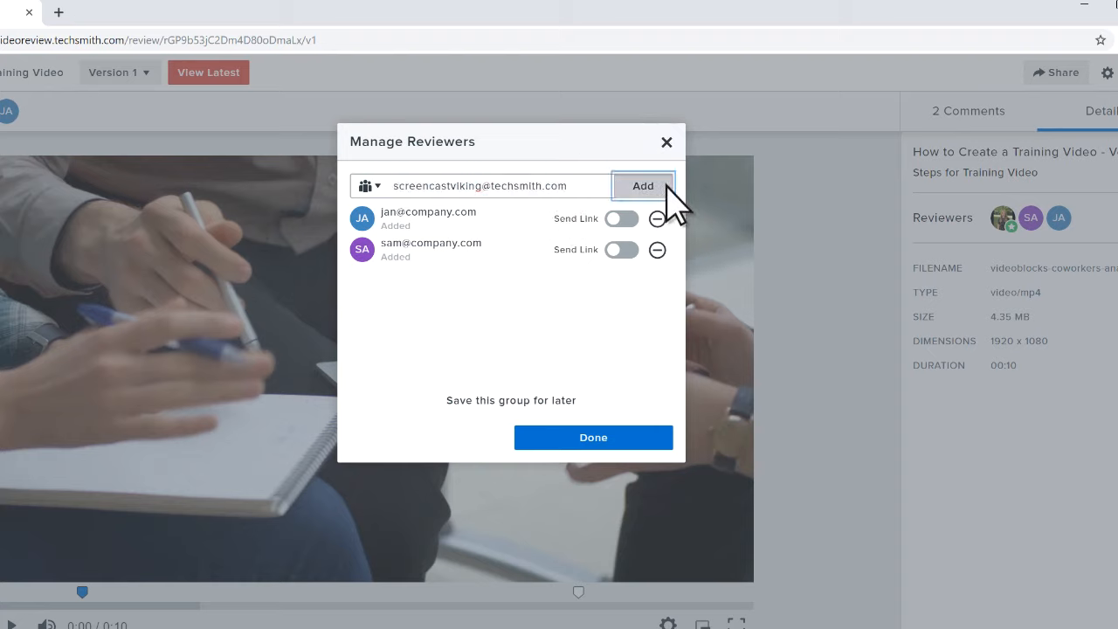
click(643, 185)
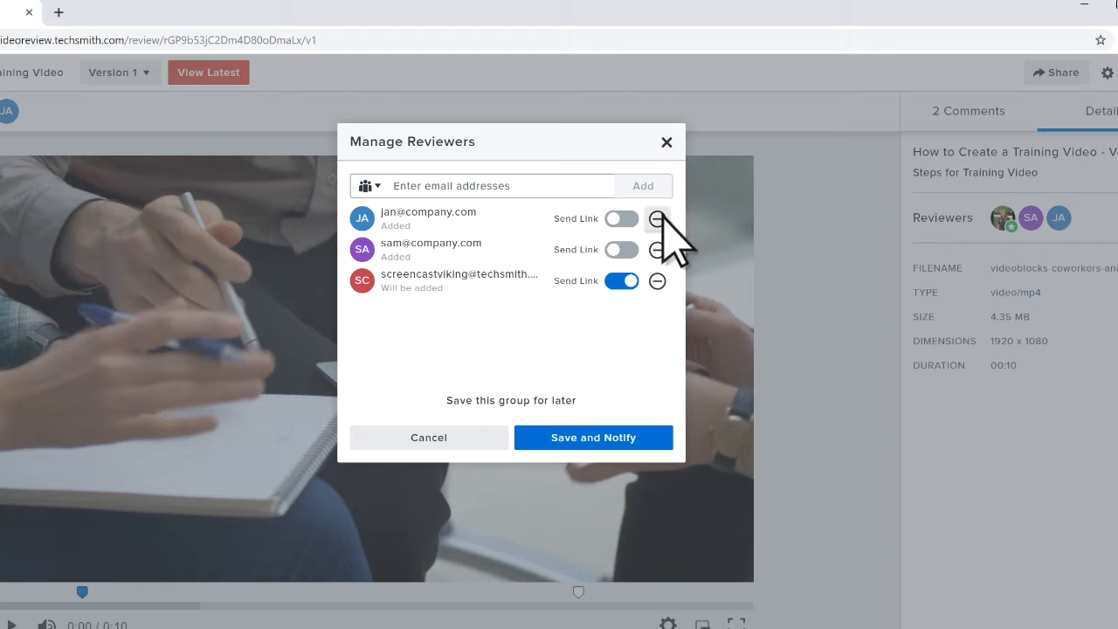
click(656, 219)
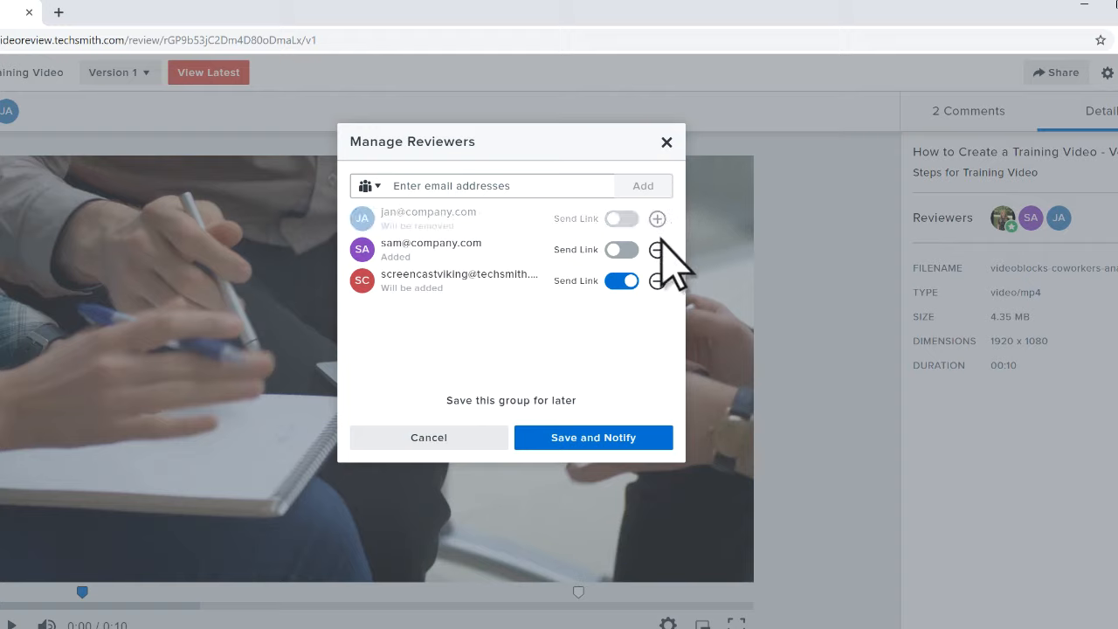
click(594, 437)
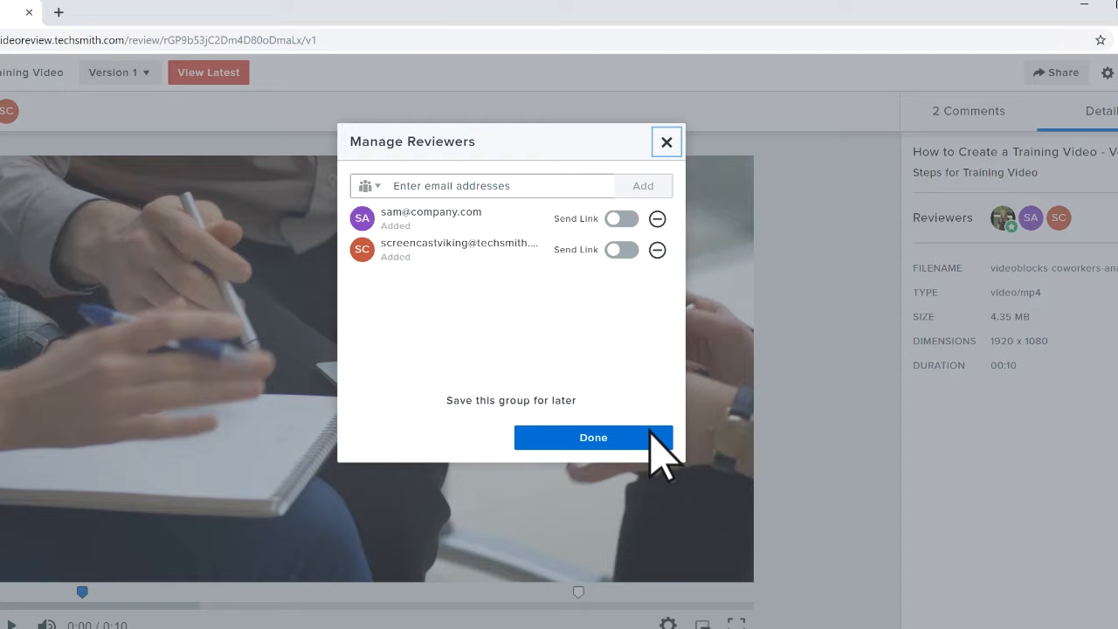
mouse_move(545, 419)
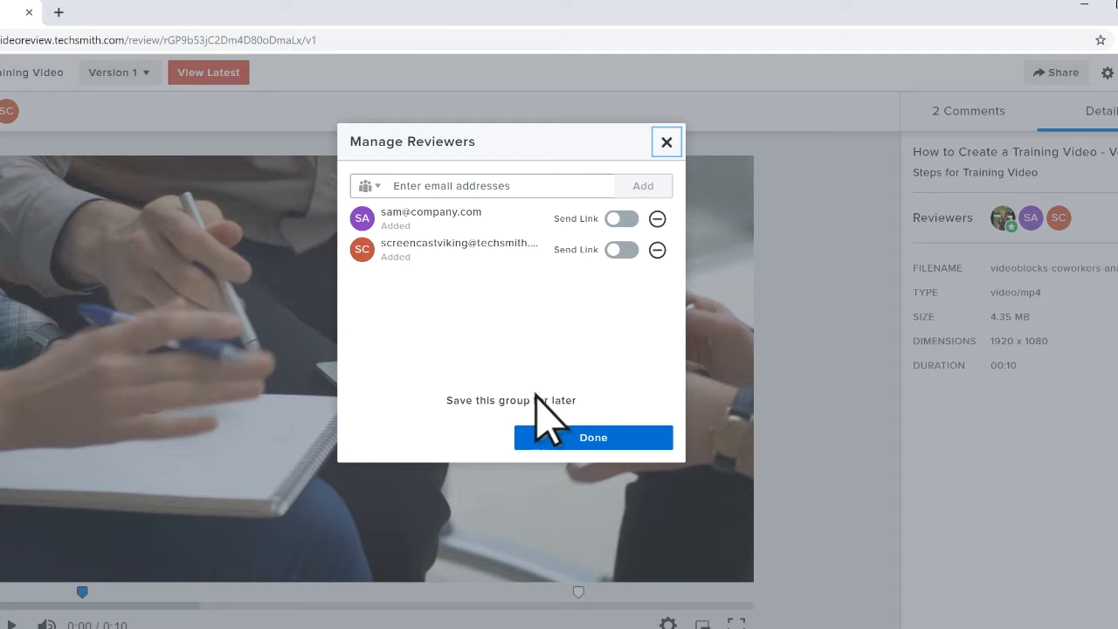
Step: Save the two reviewers as a group named 'Training Video Reviewers' and check it in the group list
click(510, 400)
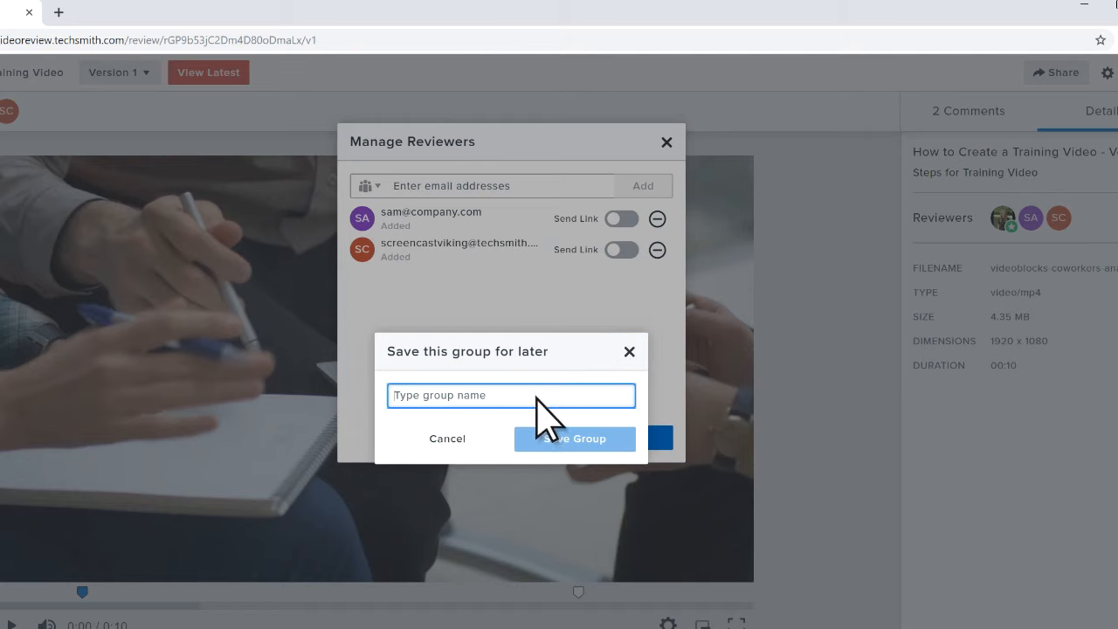
text(Training Video Reviewers)
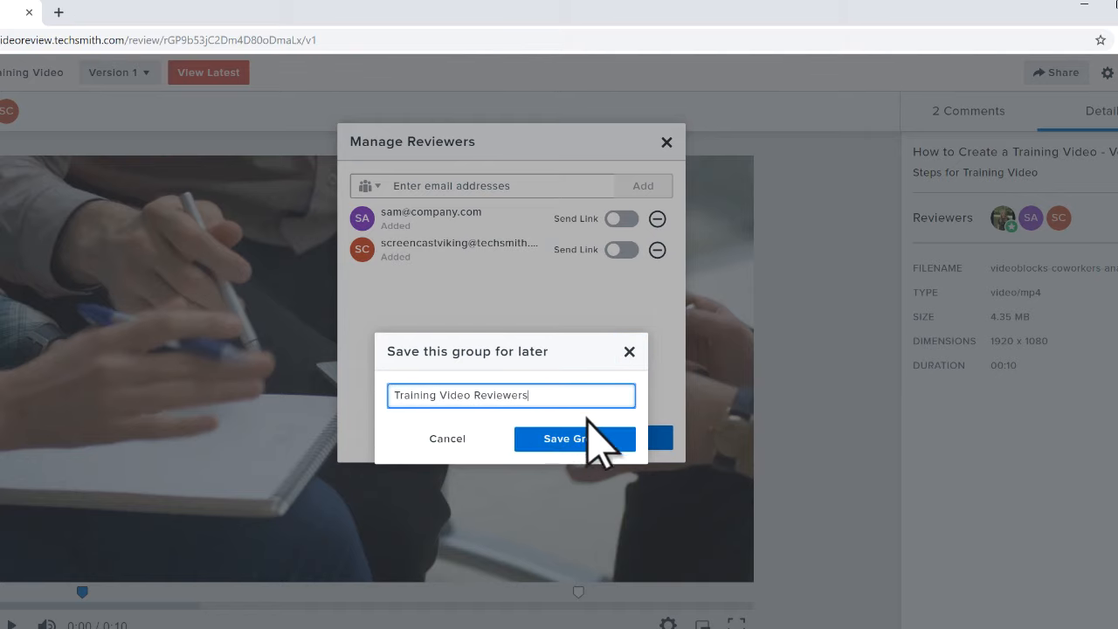
click(573, 438)
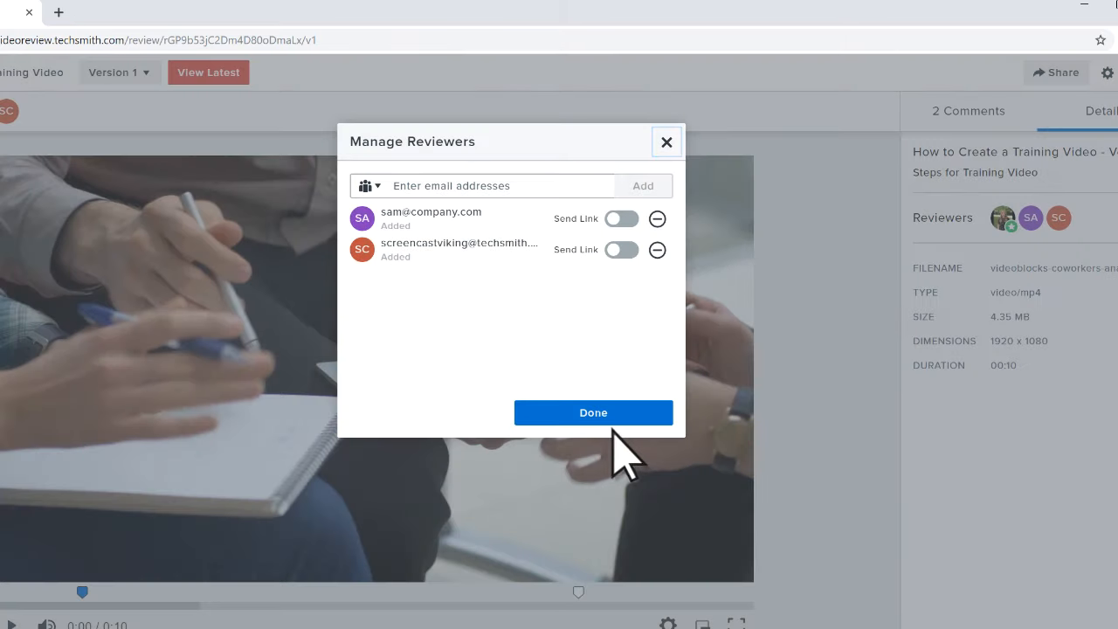
click(367, 185)
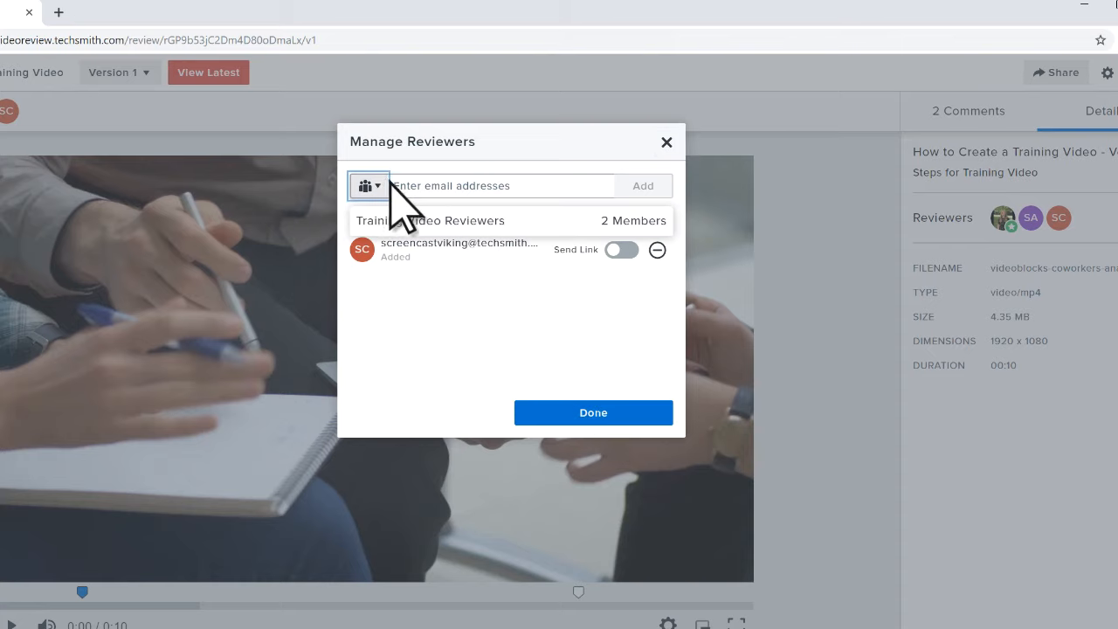